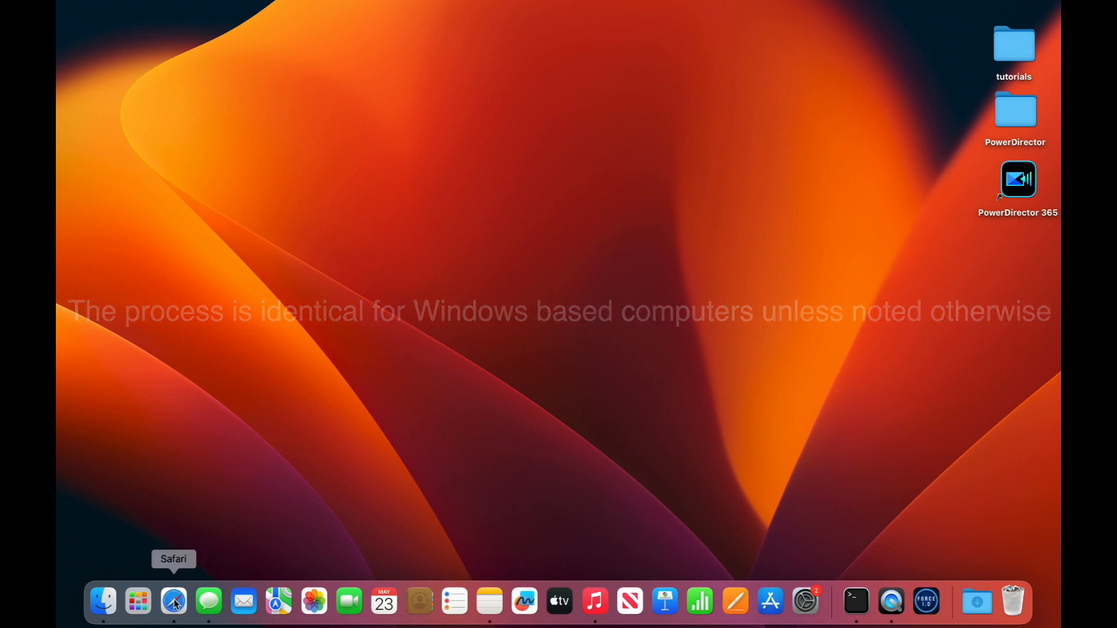
Launch Safari and open its Settings to the General section
left_click(172, 602)
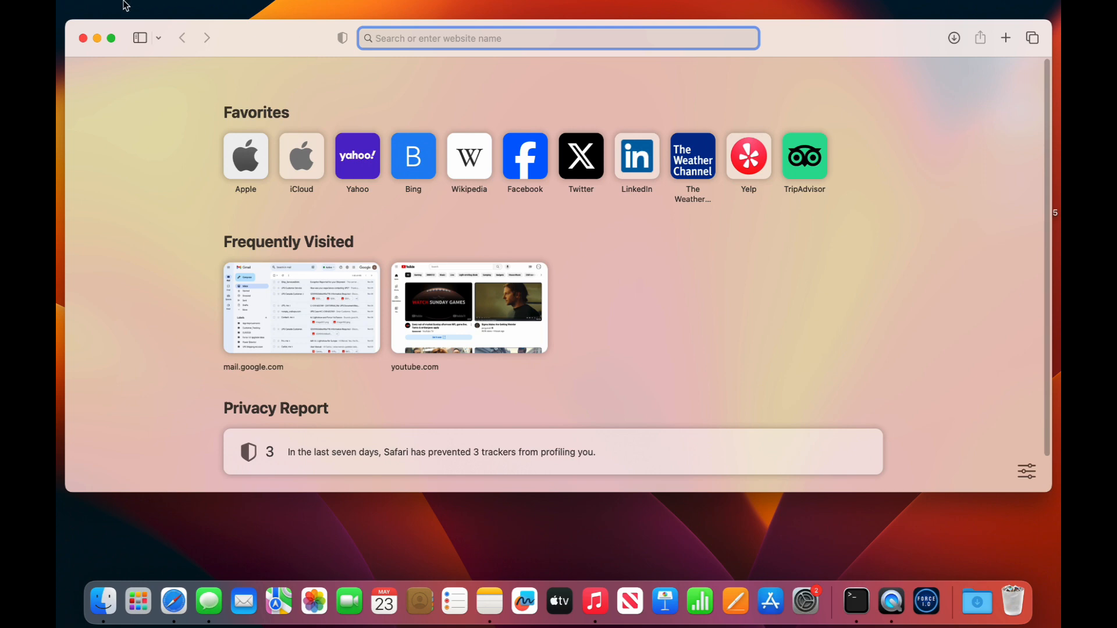
left_click(122, 6)
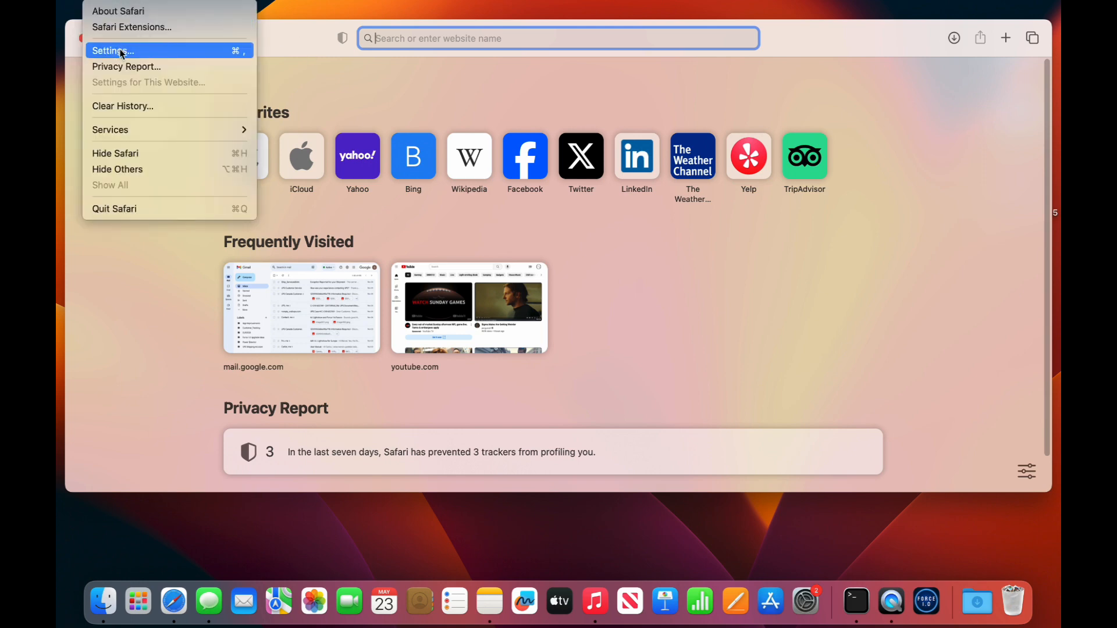
left_click(114, 51)
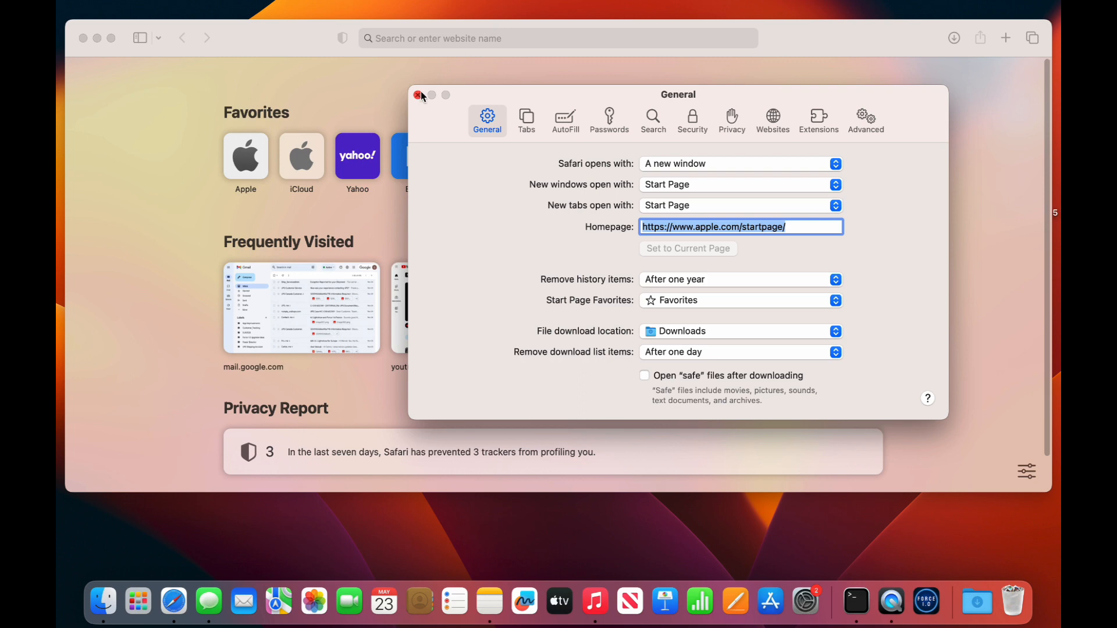
Go to ailightshow.com's Downloads page and download the latest firmware update v1.0
left_click(417, 95)
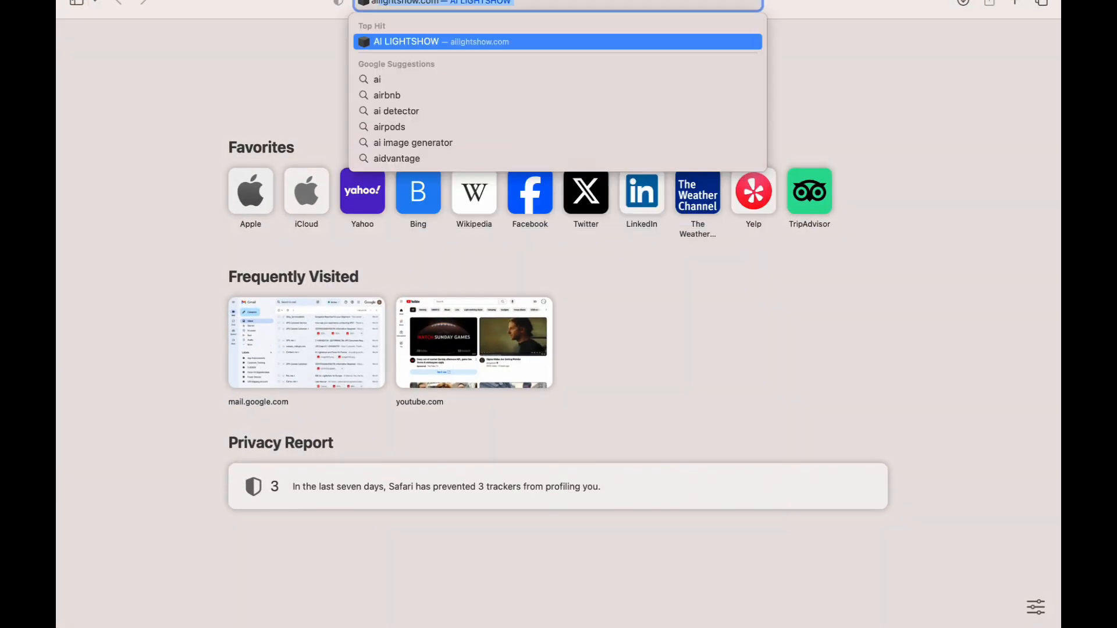
type("ailightshow.com")
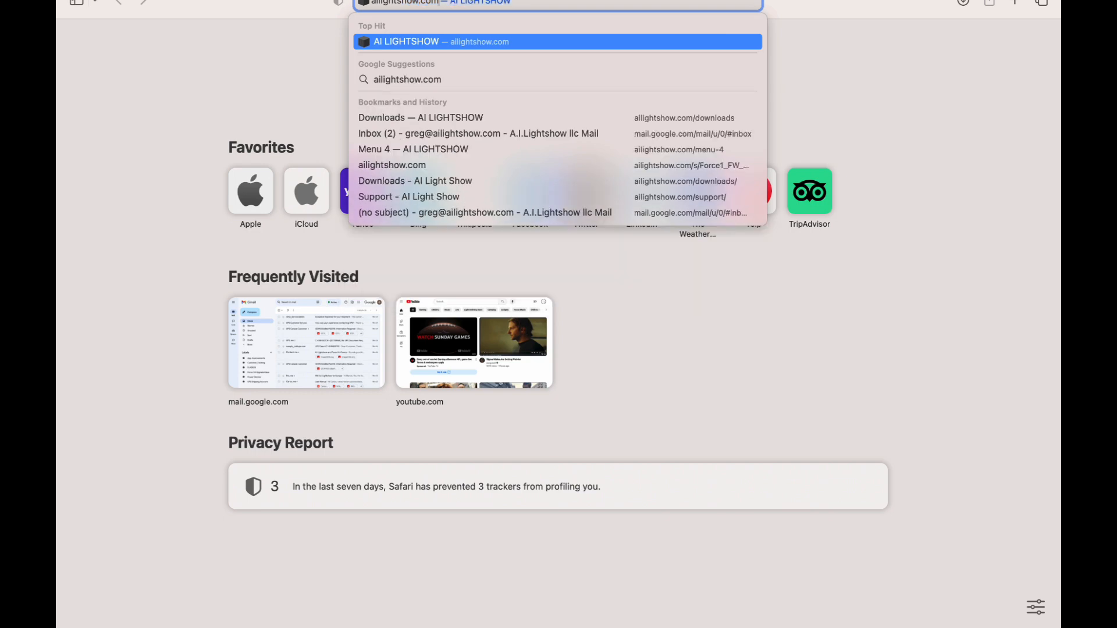
left_click(557, 41)
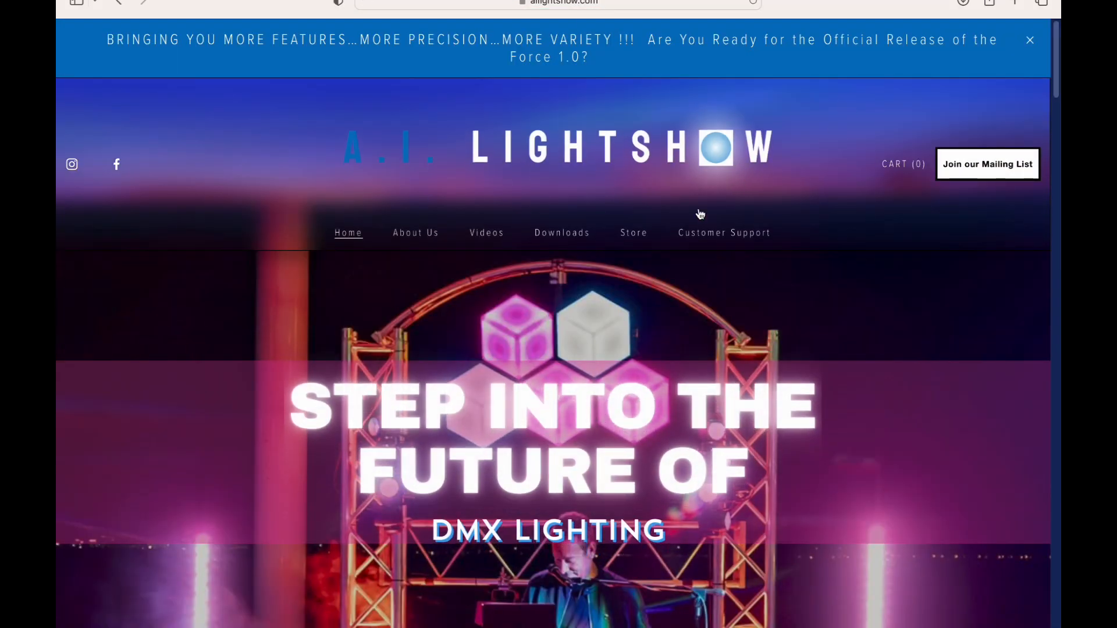
left_click(562, 233)
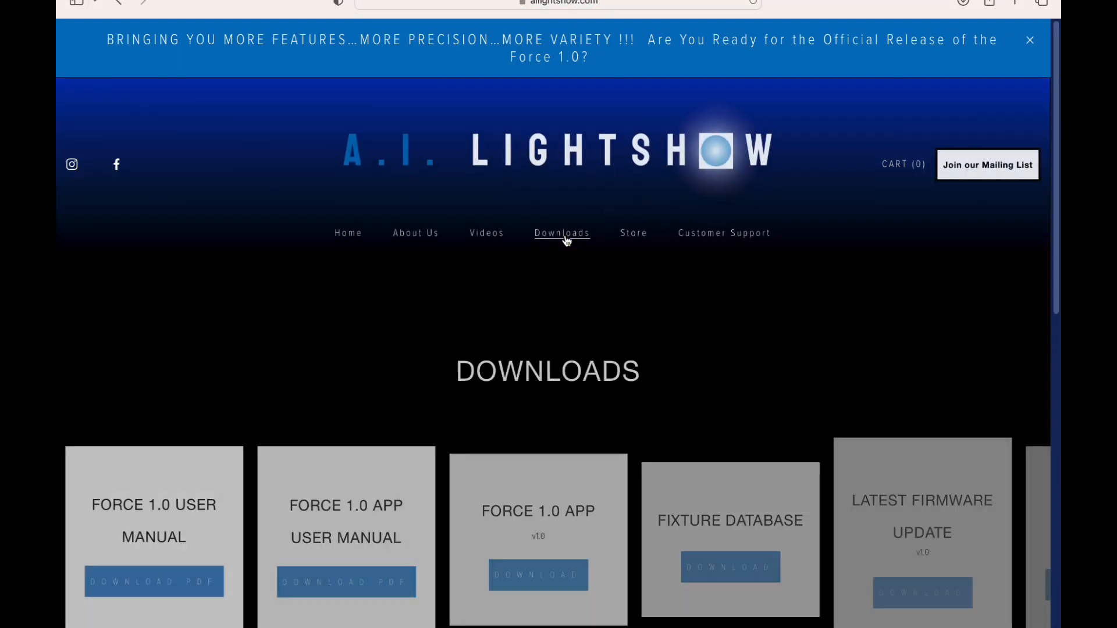
scroll("down", 3)
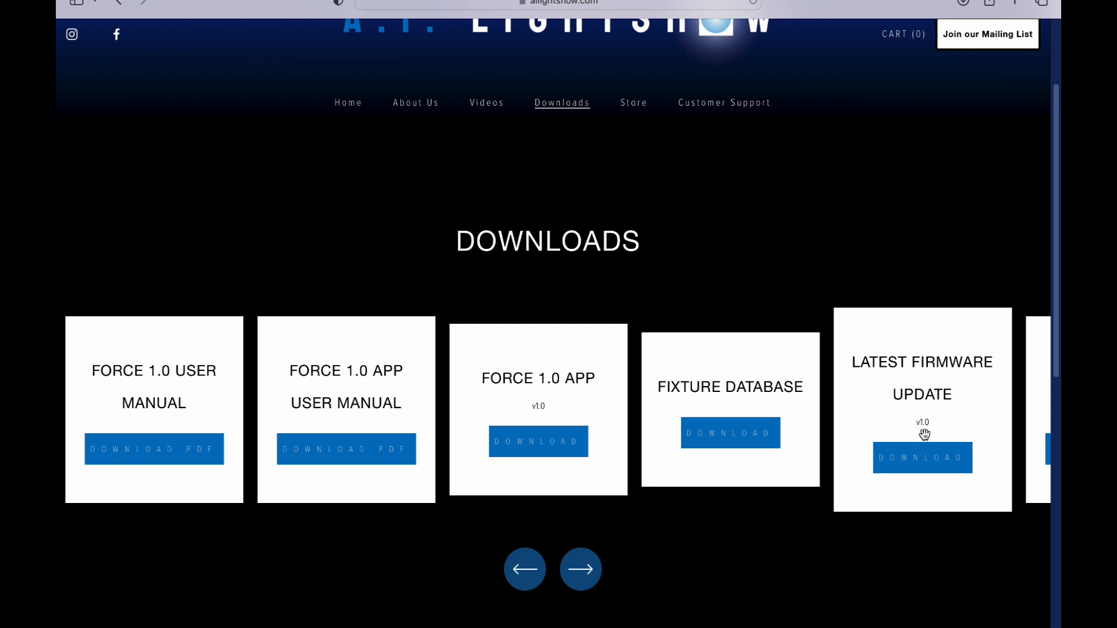
mouse_move(910, 433)
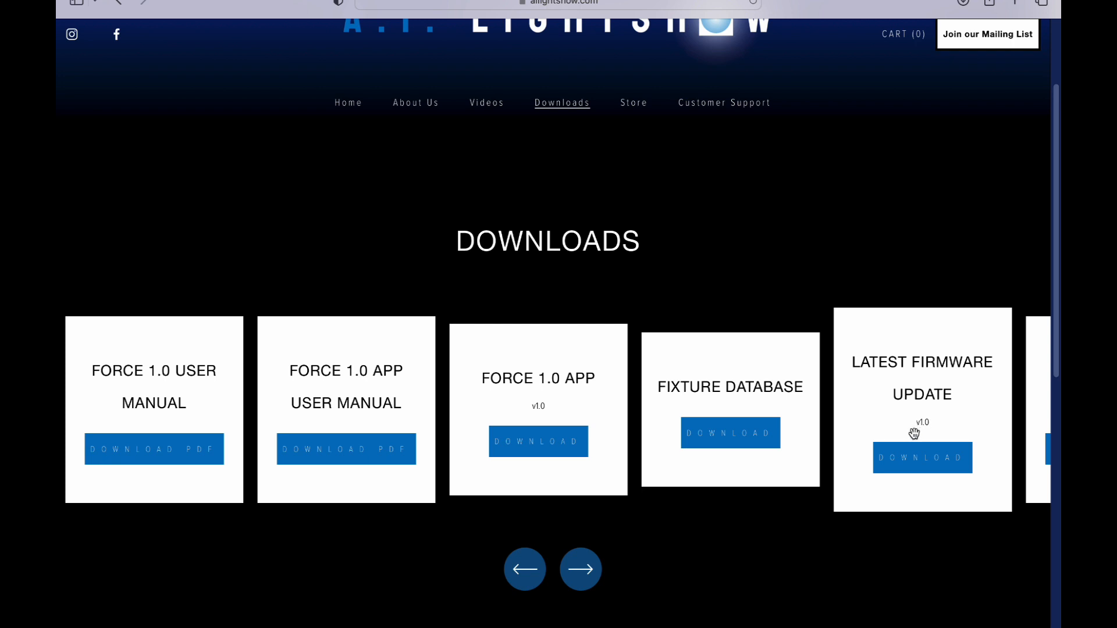
mouse_move(931, 431)
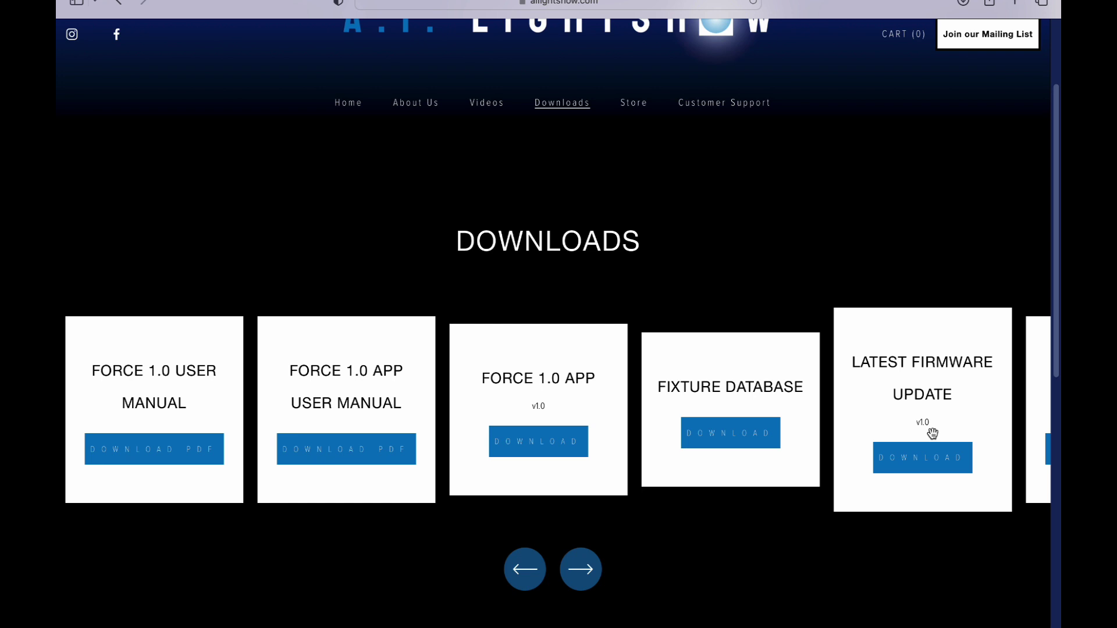
left_click(923, 457)
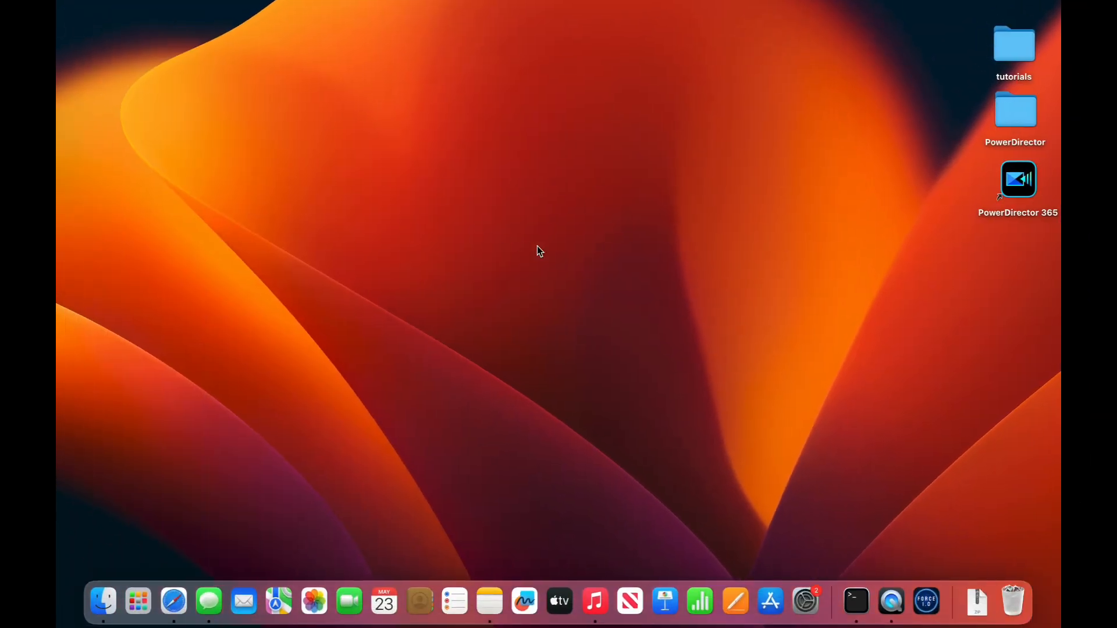
mouse_move(925, 602)
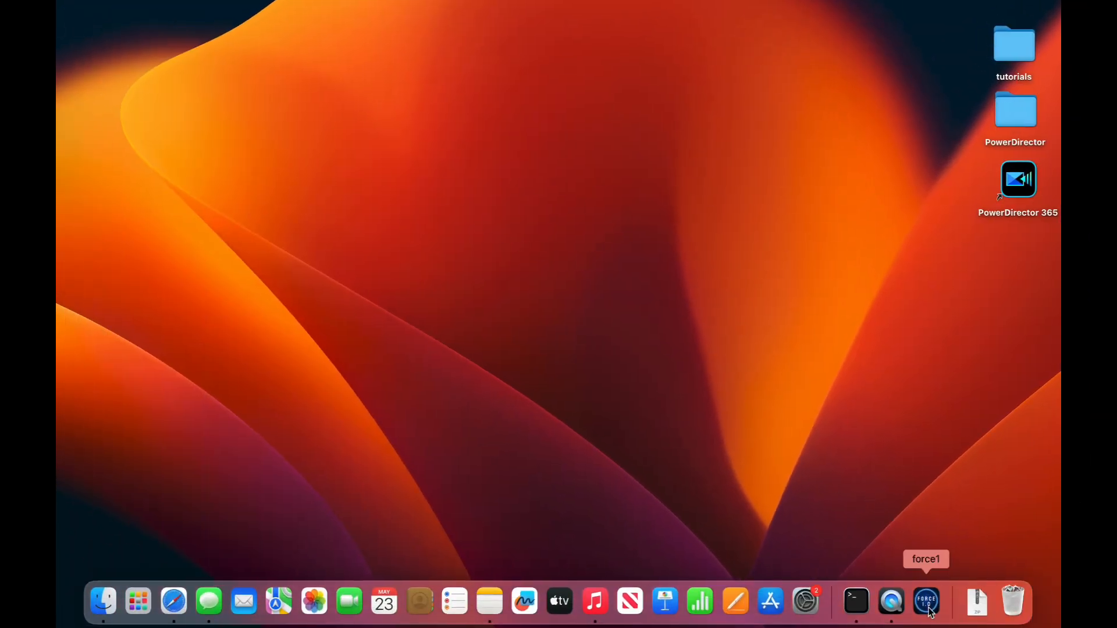
Launch the Force 1.0 app from the Dock with the device powered
left_click(926, 601)
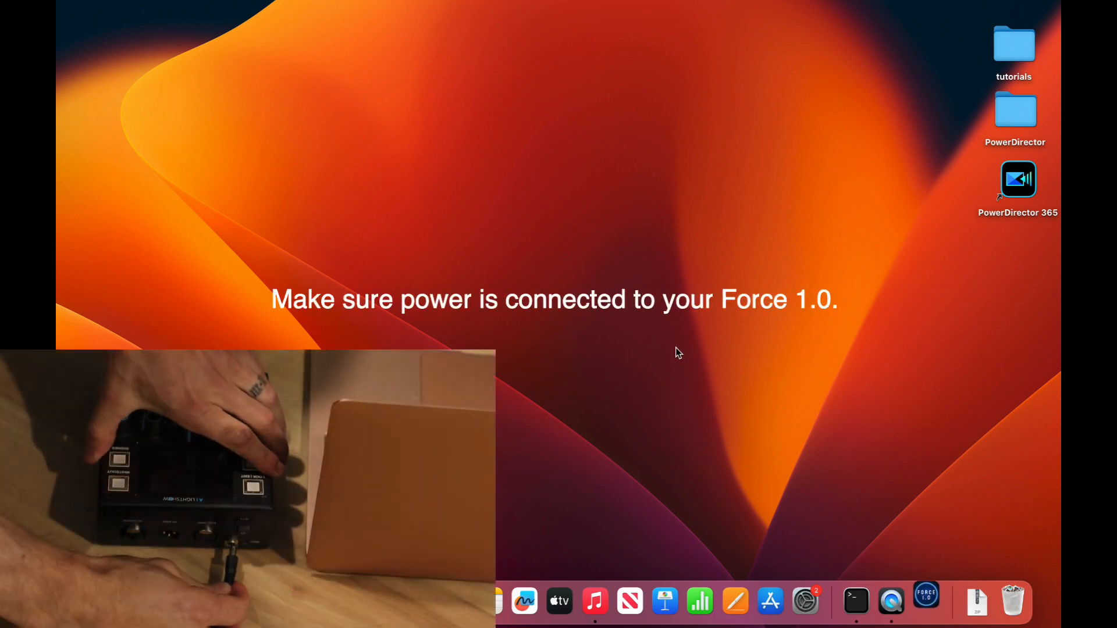
left_click(926, 601)
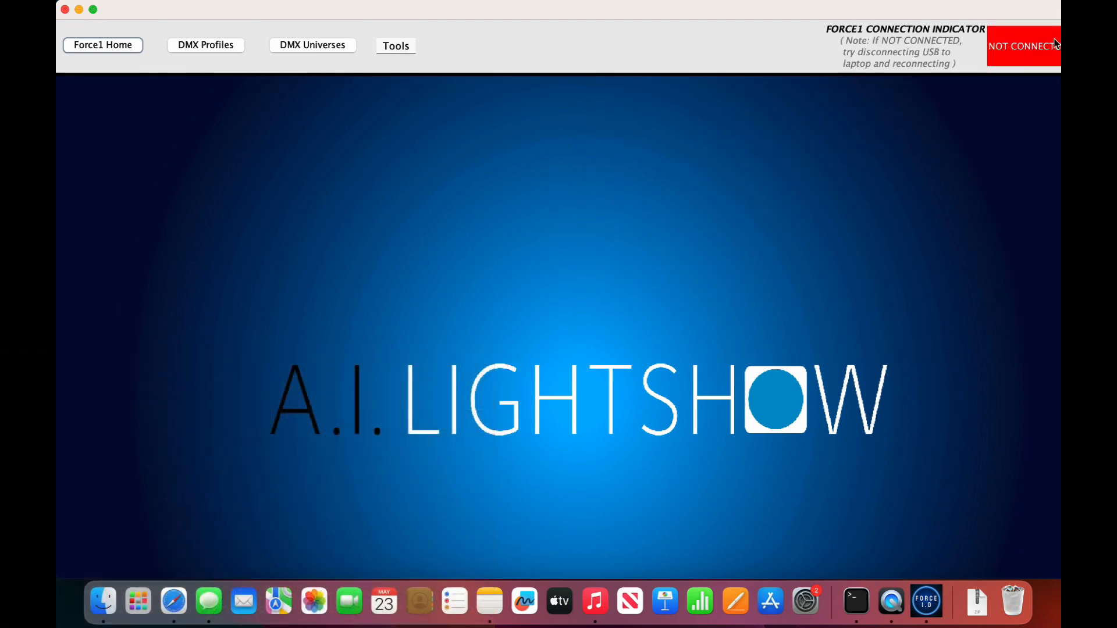
mouse_move(827, 199)
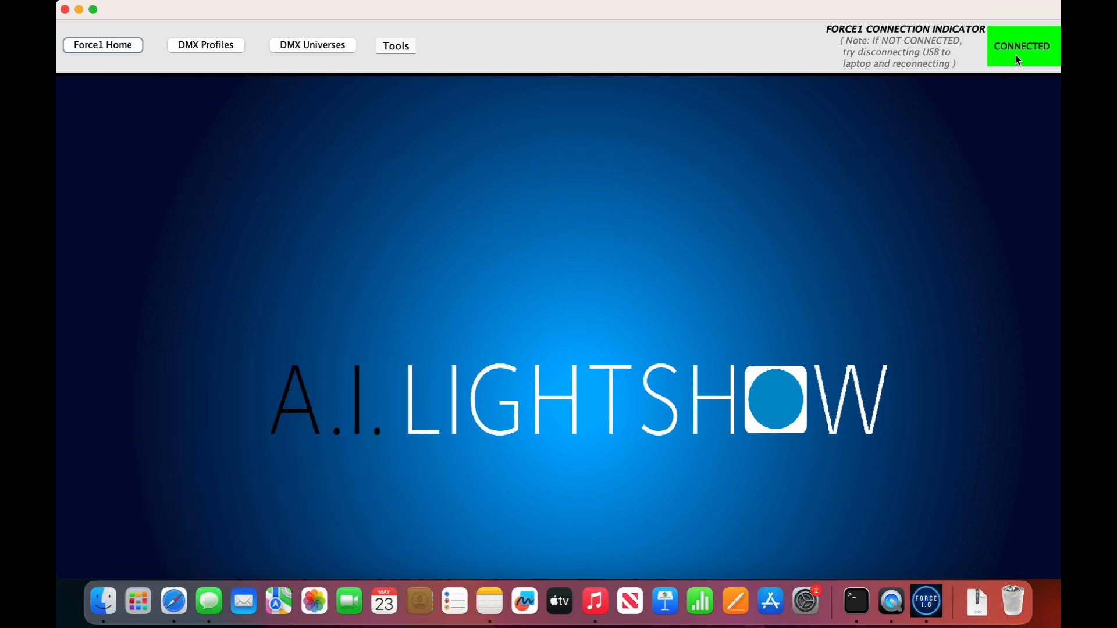
mouse_move(352, 114)
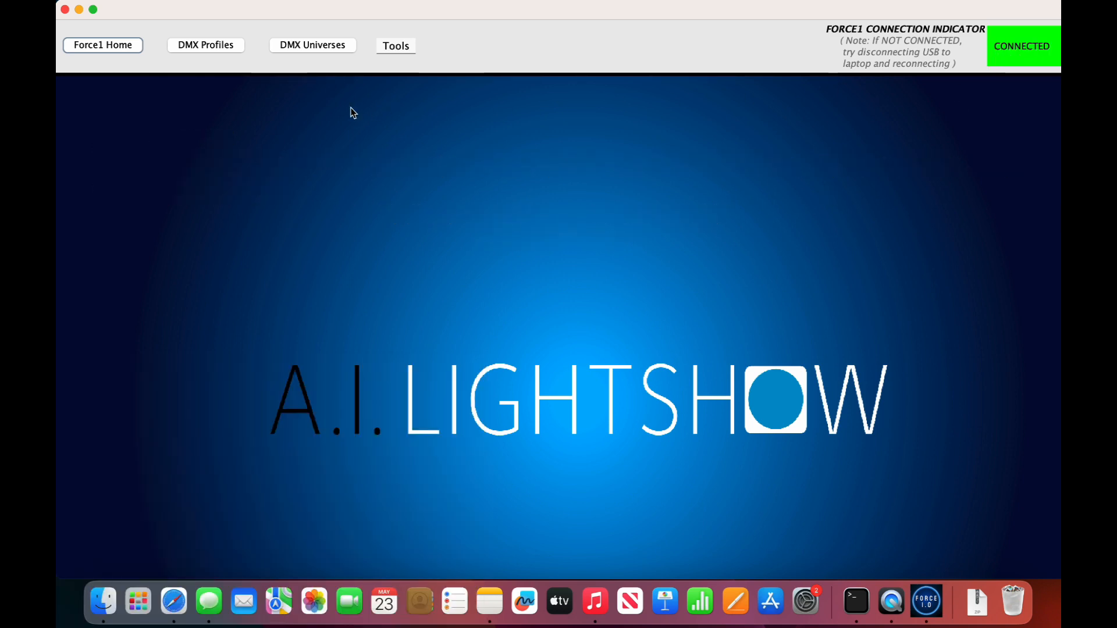
Choose Tools > Load Force 1 with new Version of Firmware and accept the zip notice
left_click(395, 45)
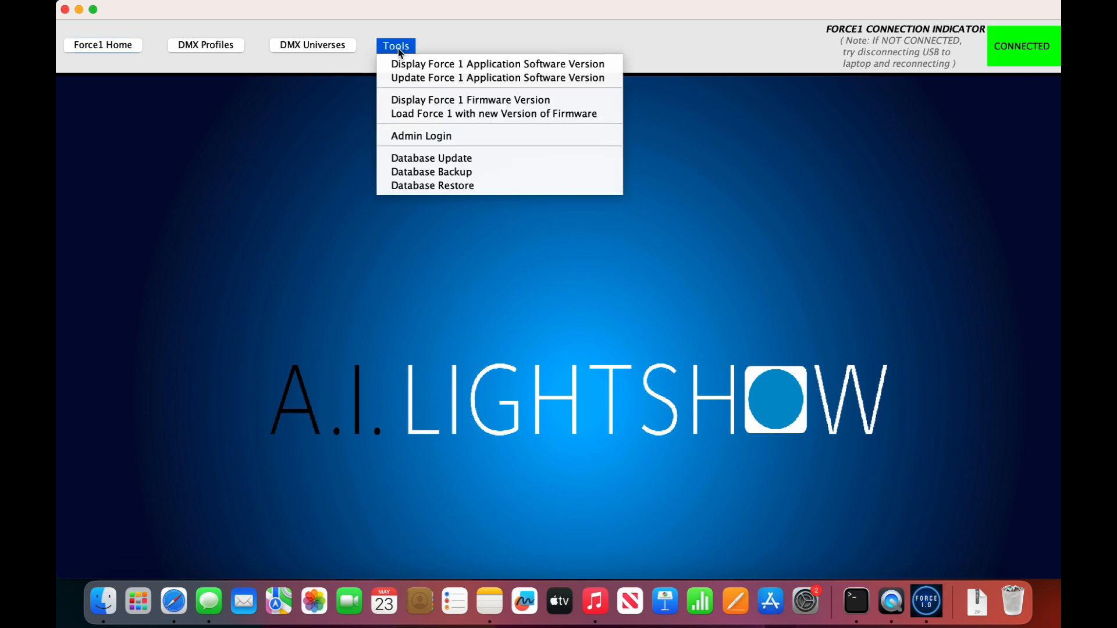
mouse_move(433, 123)
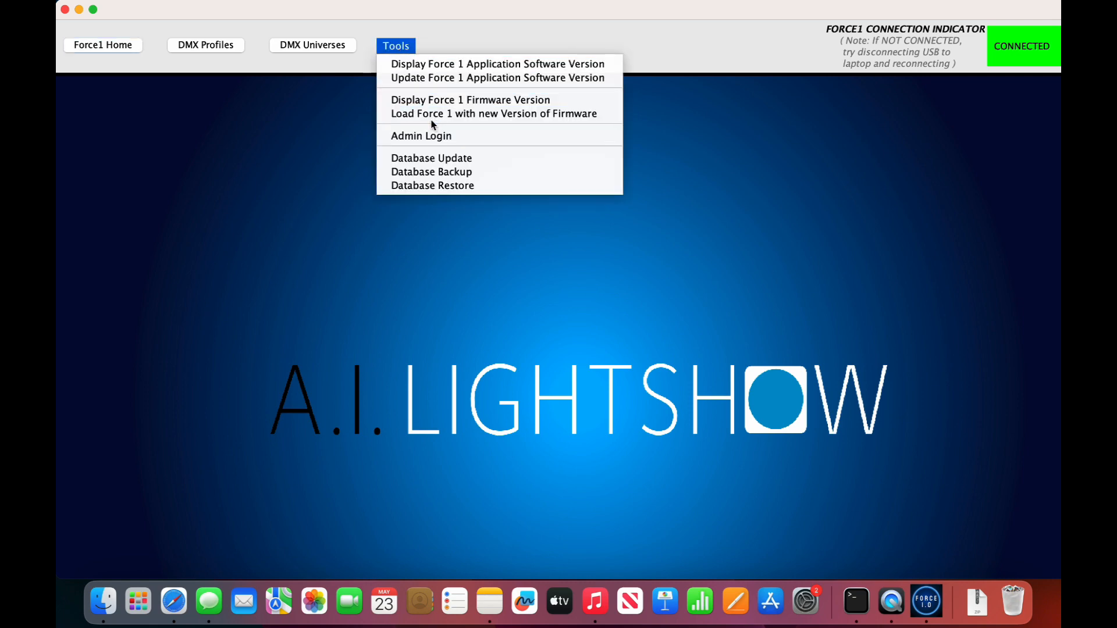
mouse_move(479, 119)
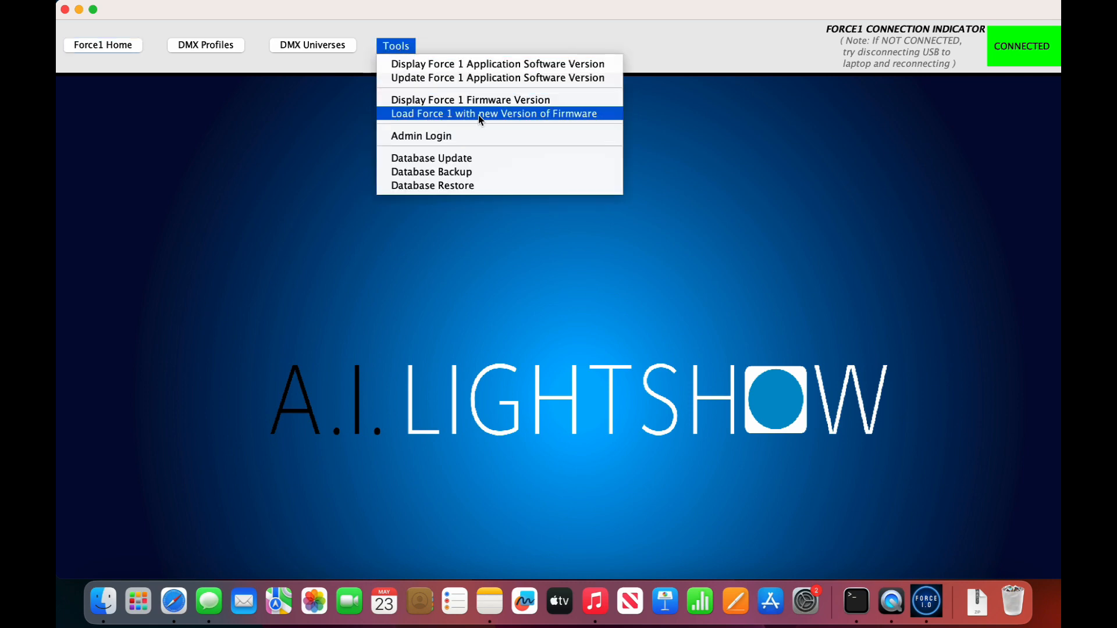
left_click(493, 114)
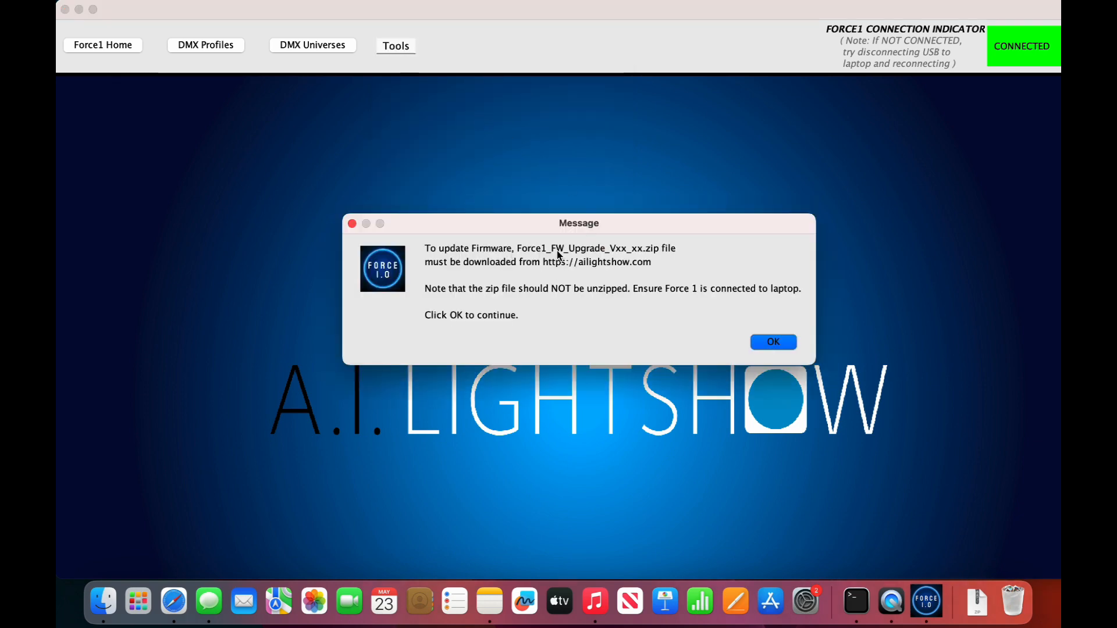
mouse_move(588, 271)
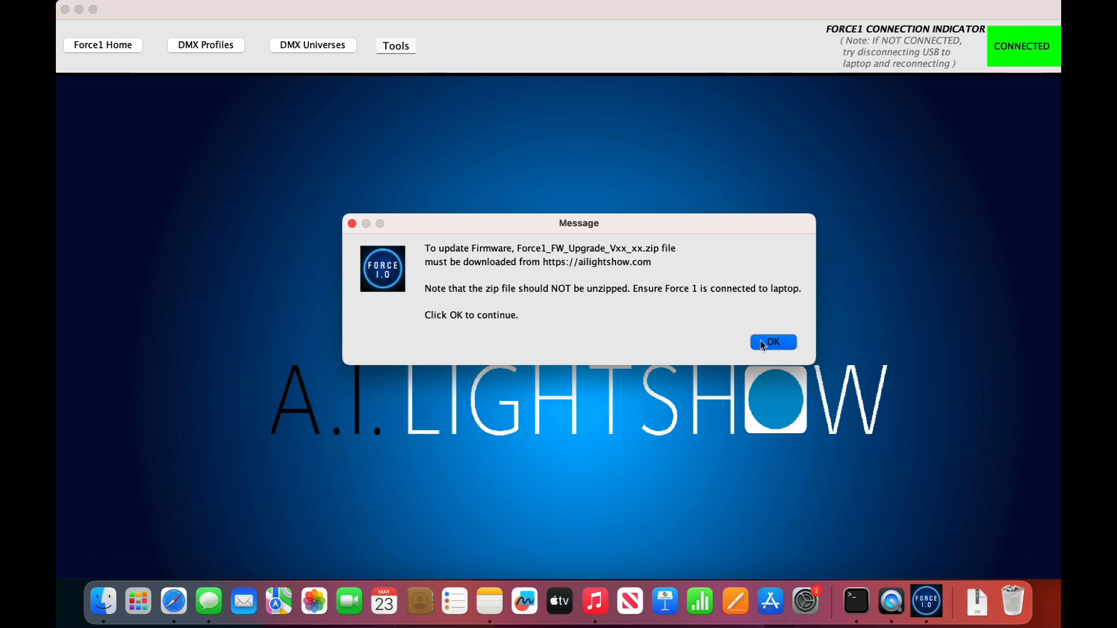
left_click(773, 342)
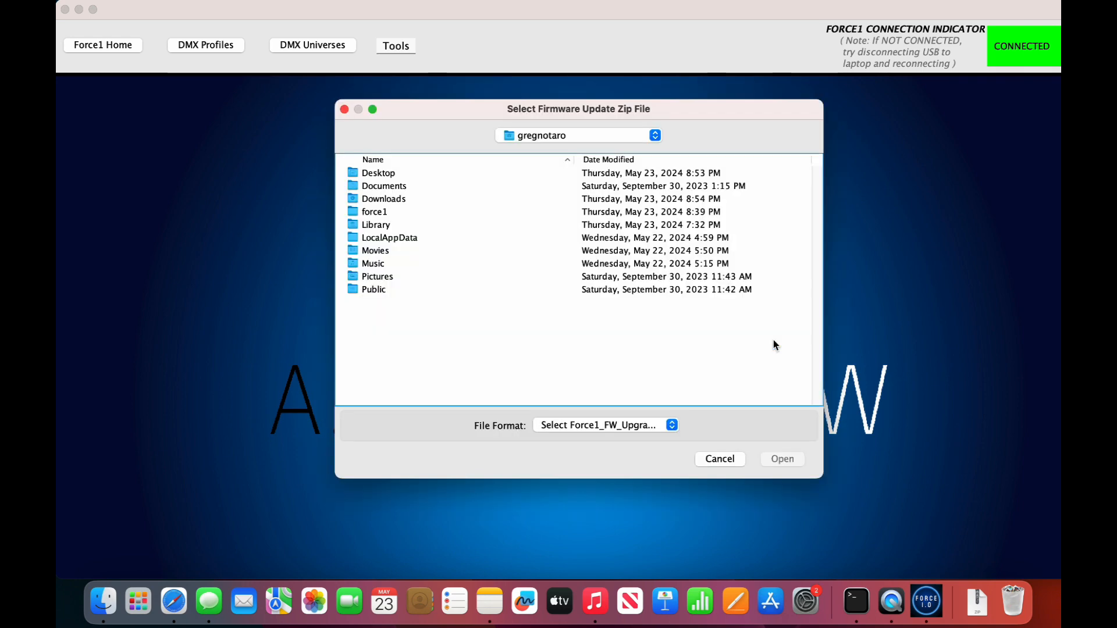
mouse_move(380, 205)
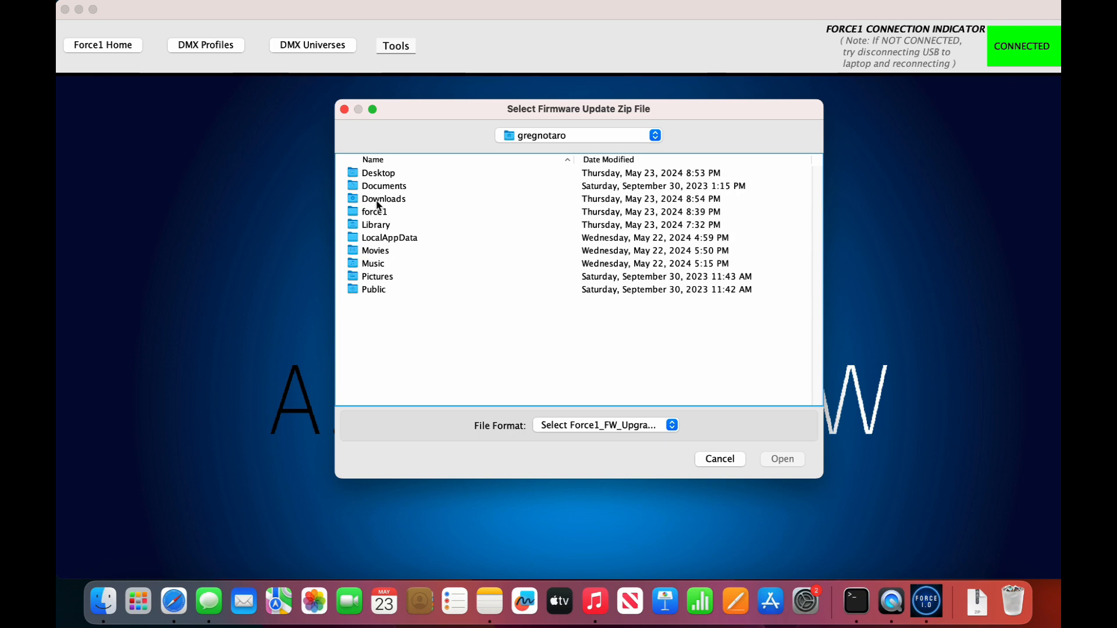
Open Force1_FW_Upgrade_V01_00.zip from the Downloads folder as the firmware file
double_click(384, 198)
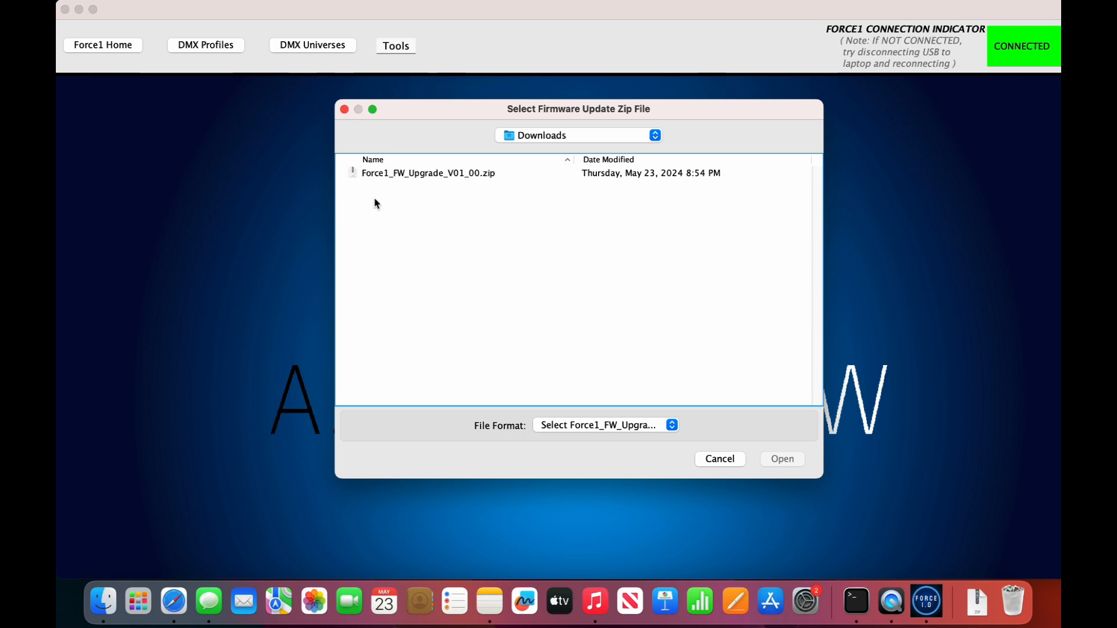
mouse_move(409, 180)
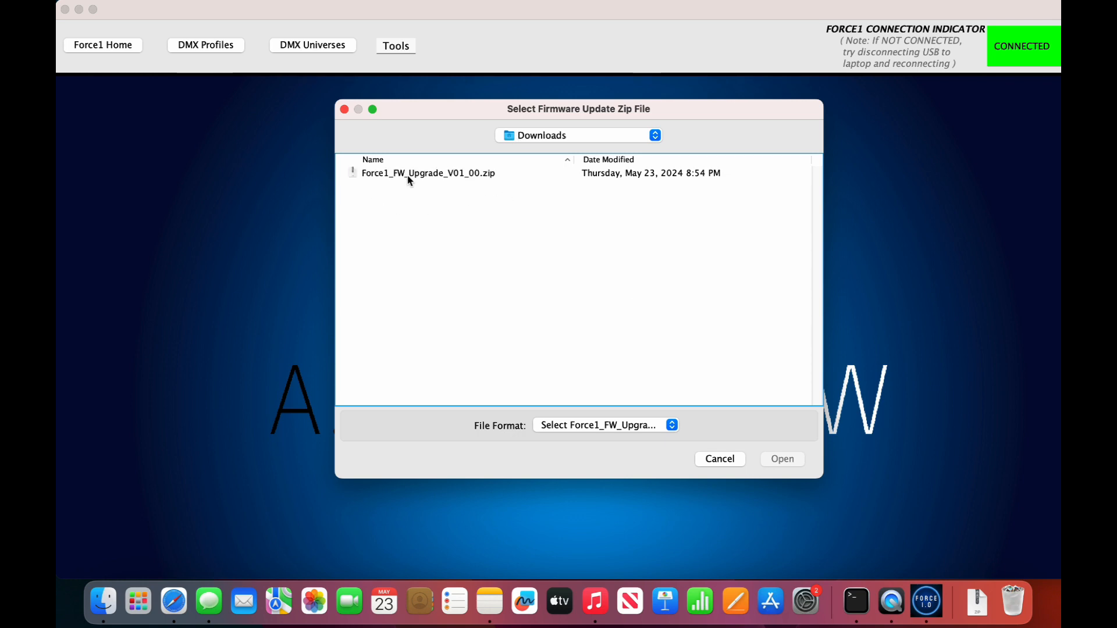
left_click(424, 173)
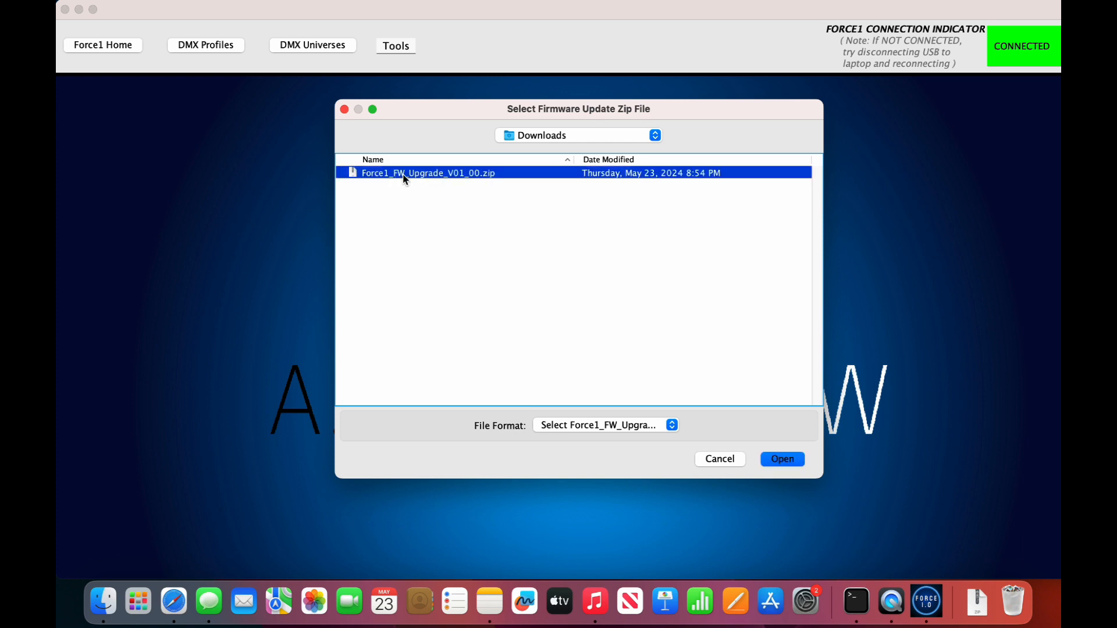
left_click(782, 460)
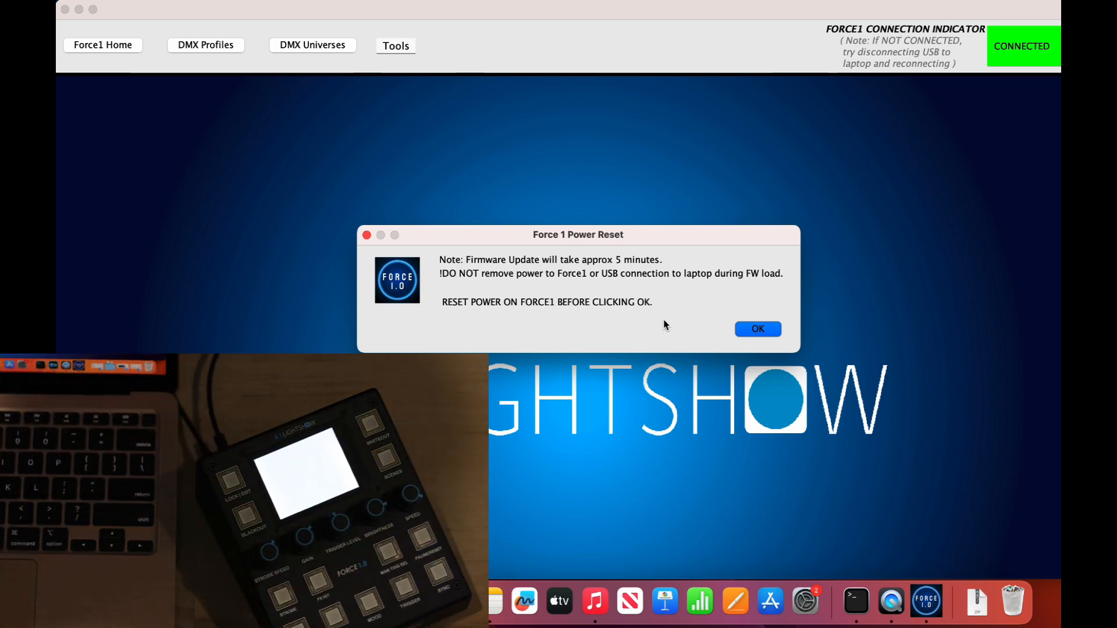
Confirm the power reset to upload firmware, then dismiss the SERVICE_OPERATION_SUCCESSFUL status
left_click(758, 329)
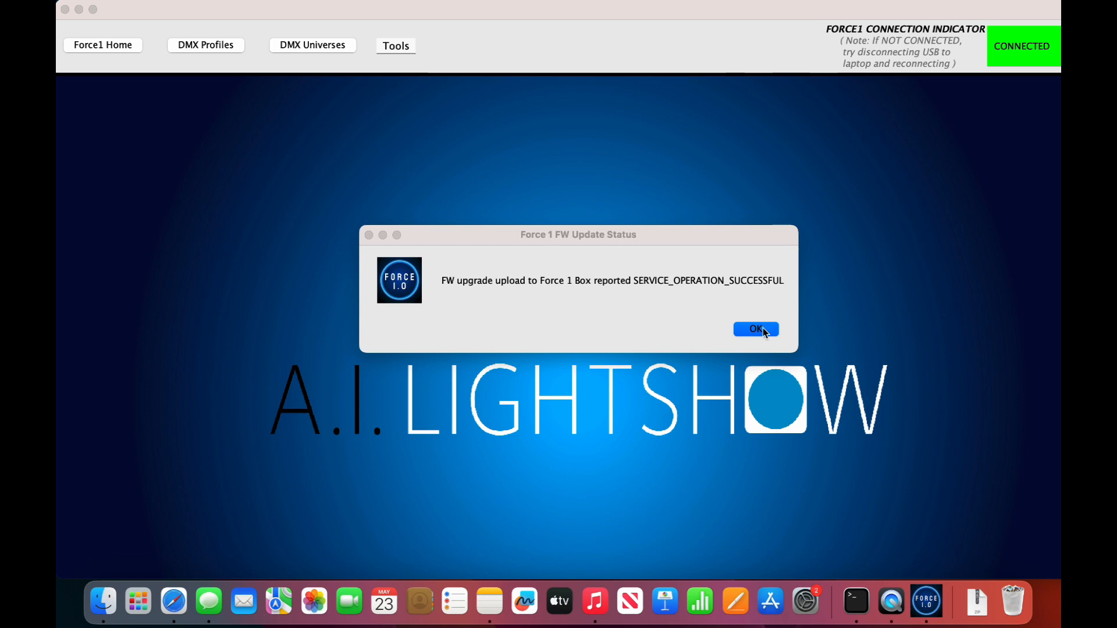
left_click(755, 328)
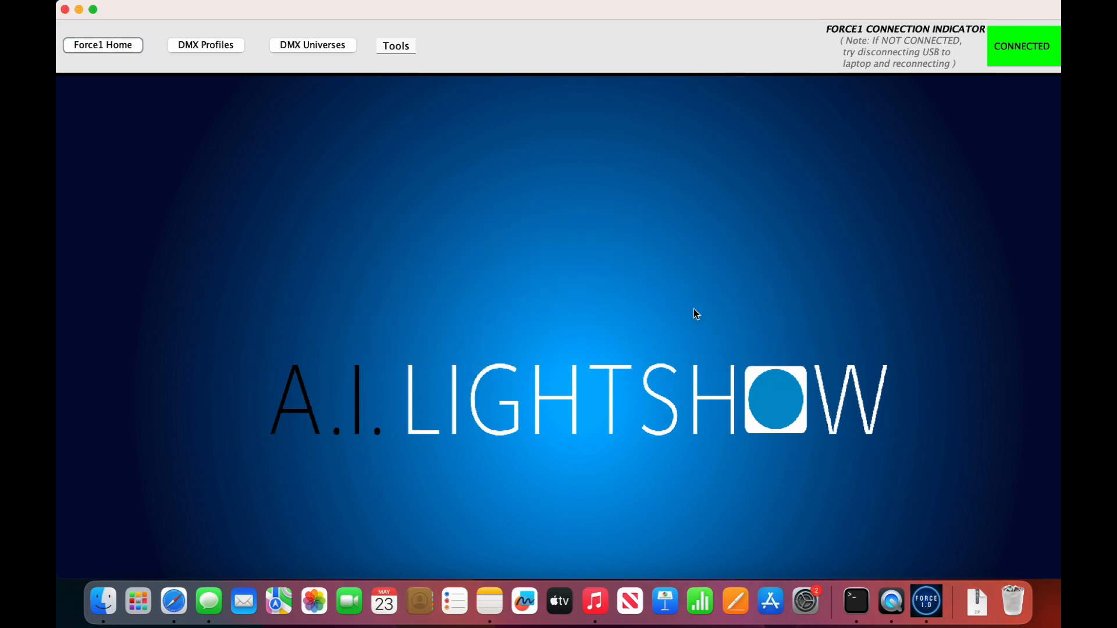